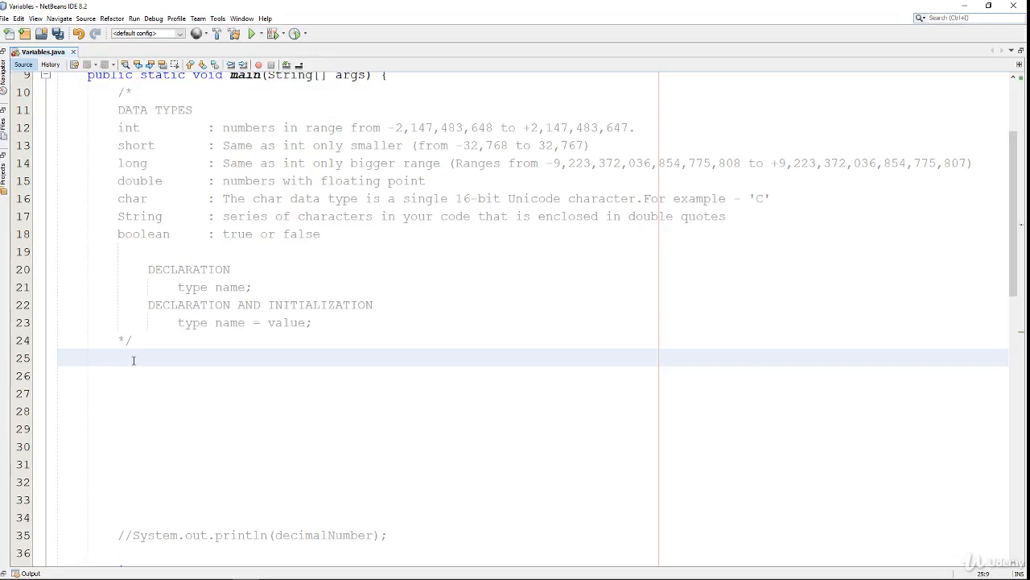
# Declare the variable 'int ourNumber;' on the empty line below the data types comment
pyautogui.click(119, 357)
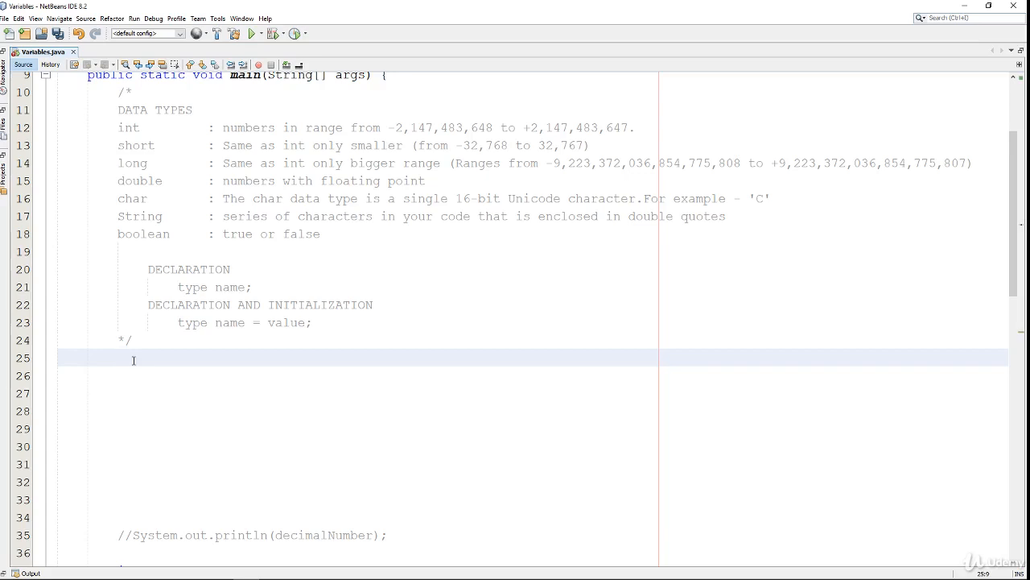
pyautogui.write('int')
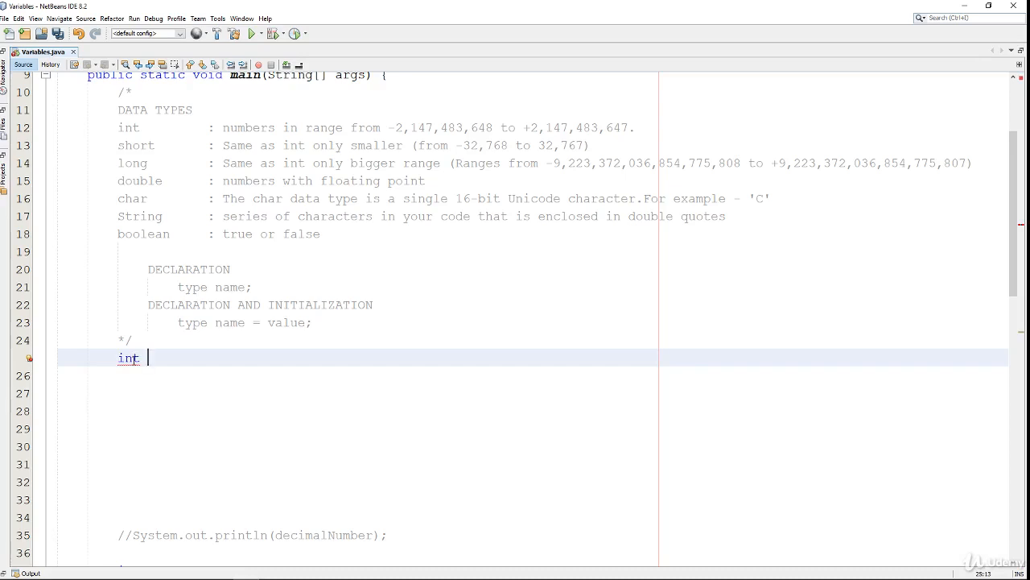
pyautogui.write('ourNumber')
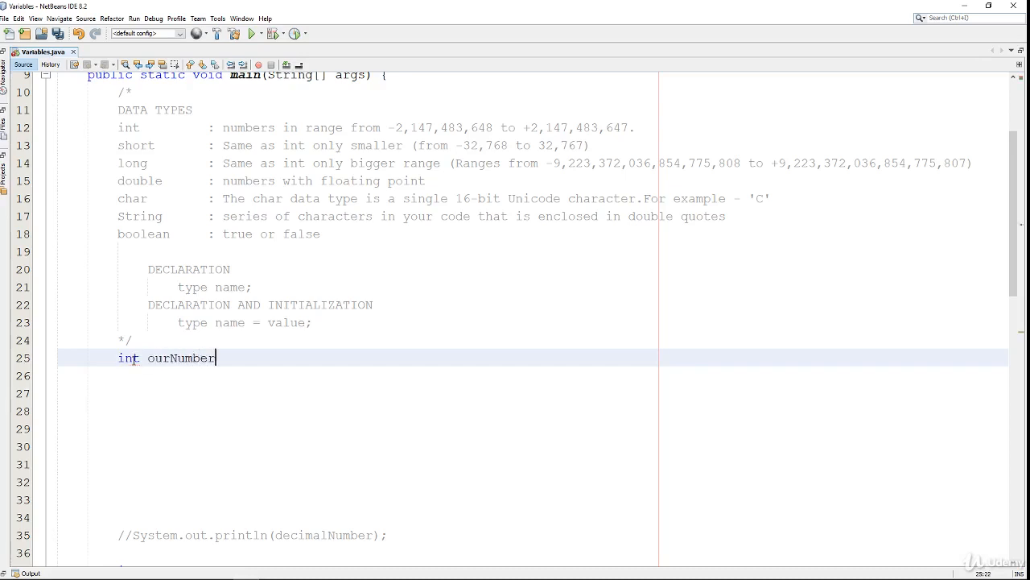
pyautogui.doubleClick(180, 358)
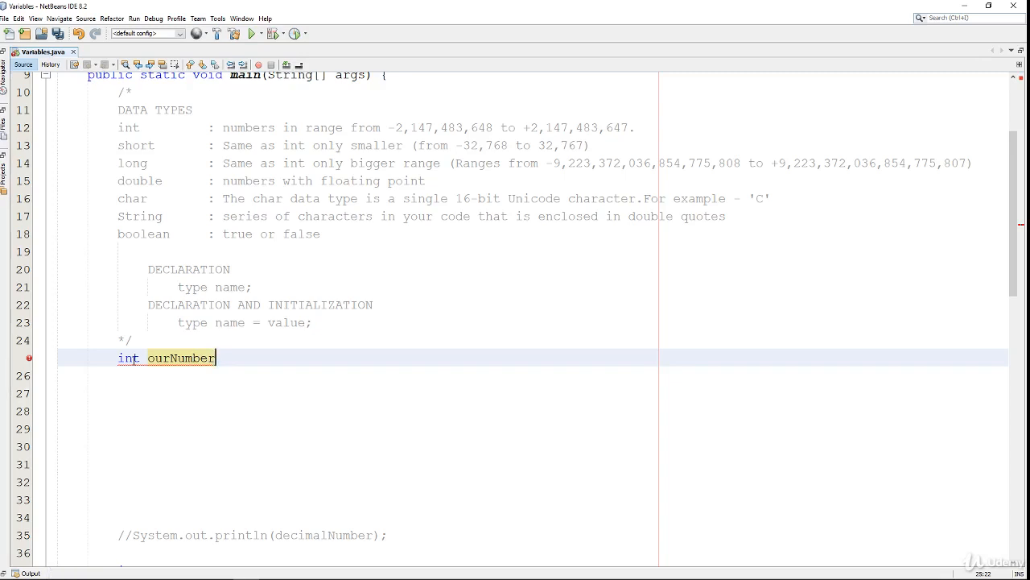
pyautogui.write(';')
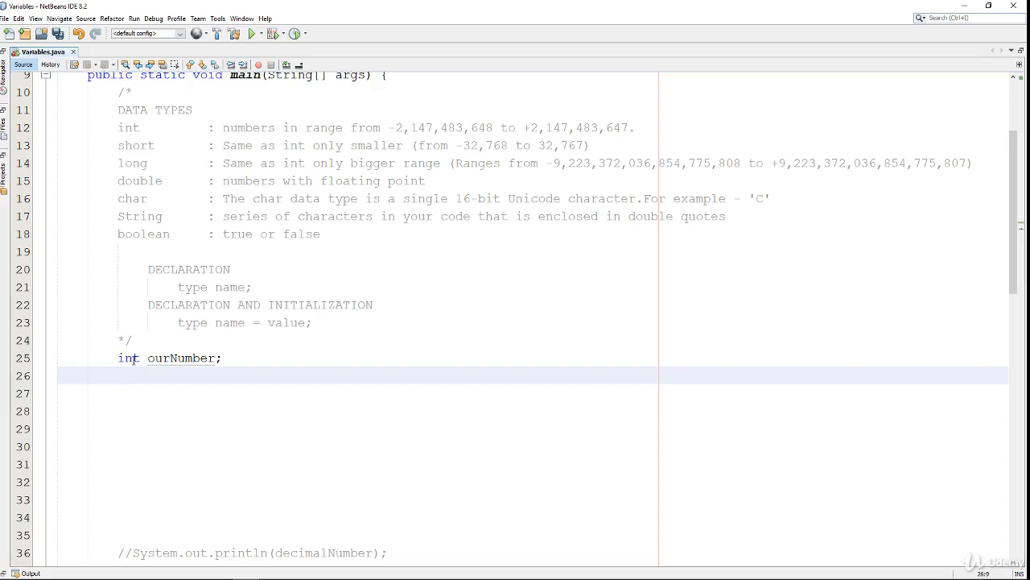
# Assign the value with 'ourNumber = 0;' on the line below the declaration
pyautogui.click(120, 373)
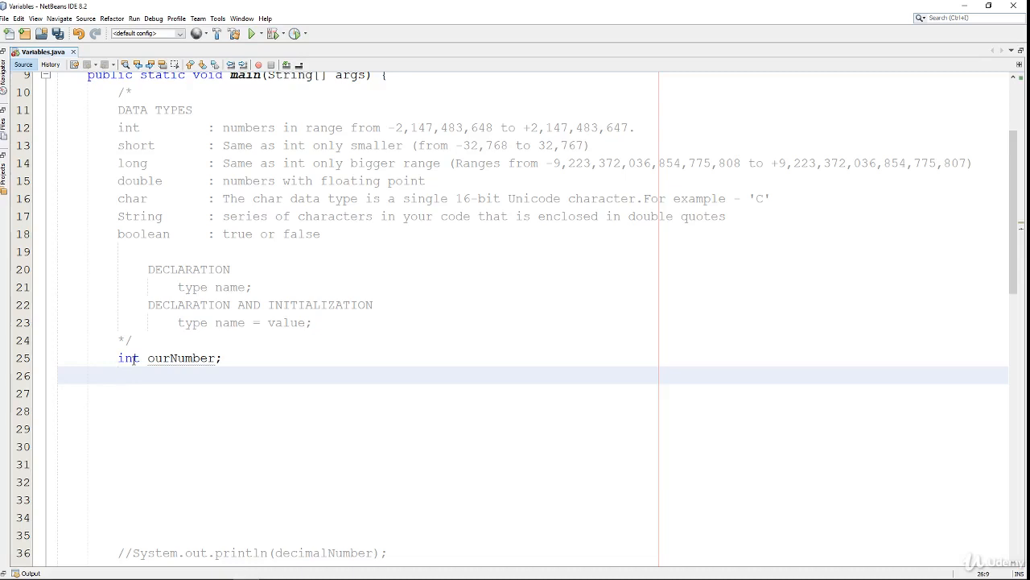
pyautogui.write('our')
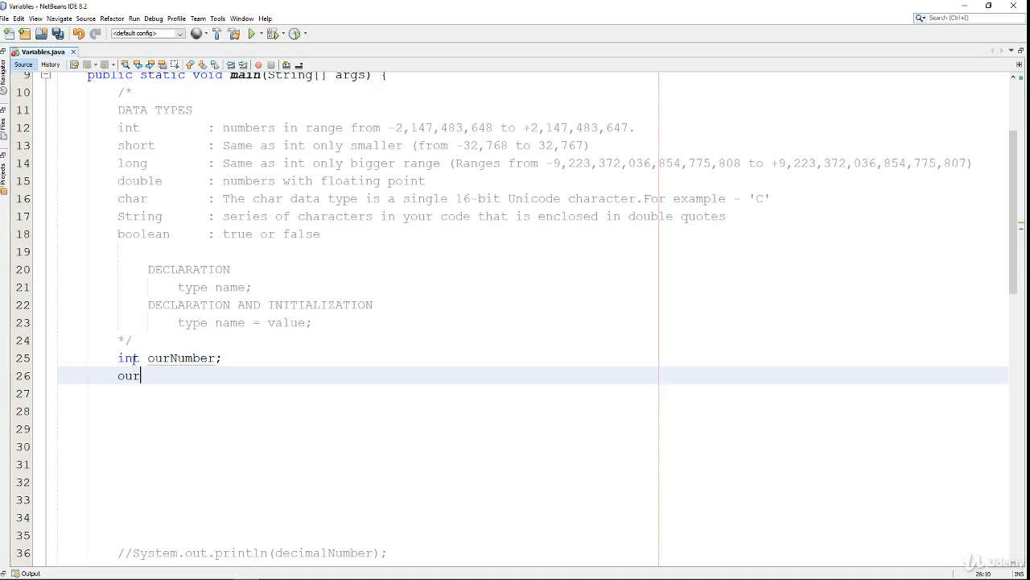
pyautogui.write('Number =')
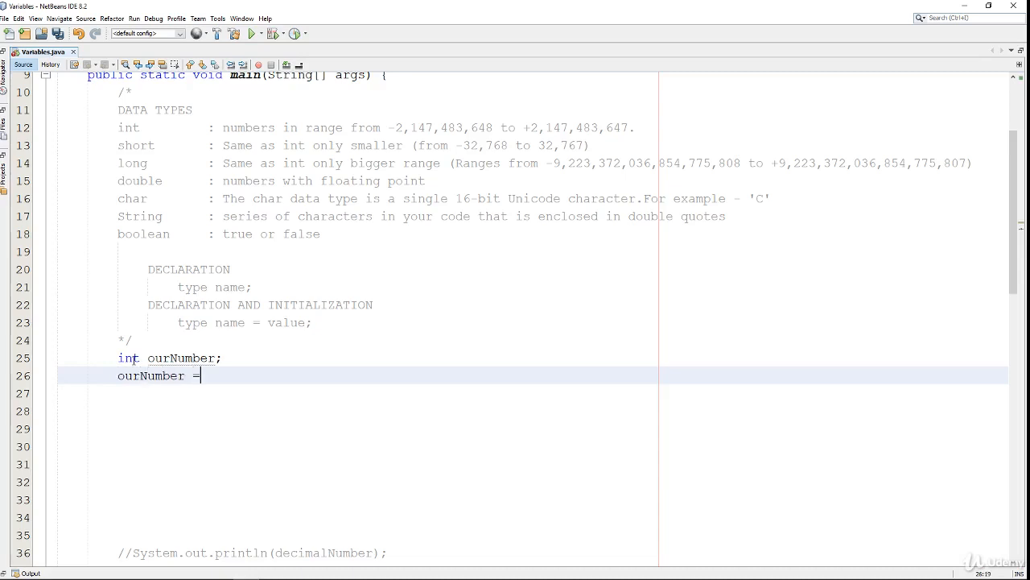
pyautogui.write('0;')
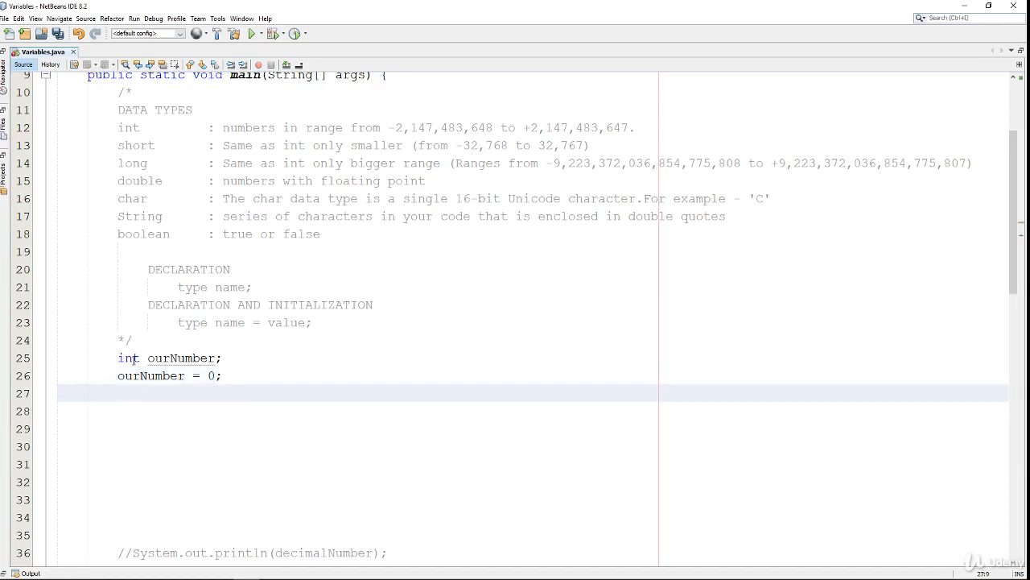
# Add 'System.out.println(ourNumber);' using code completion to print the value
pyautogui.click(119, 393)
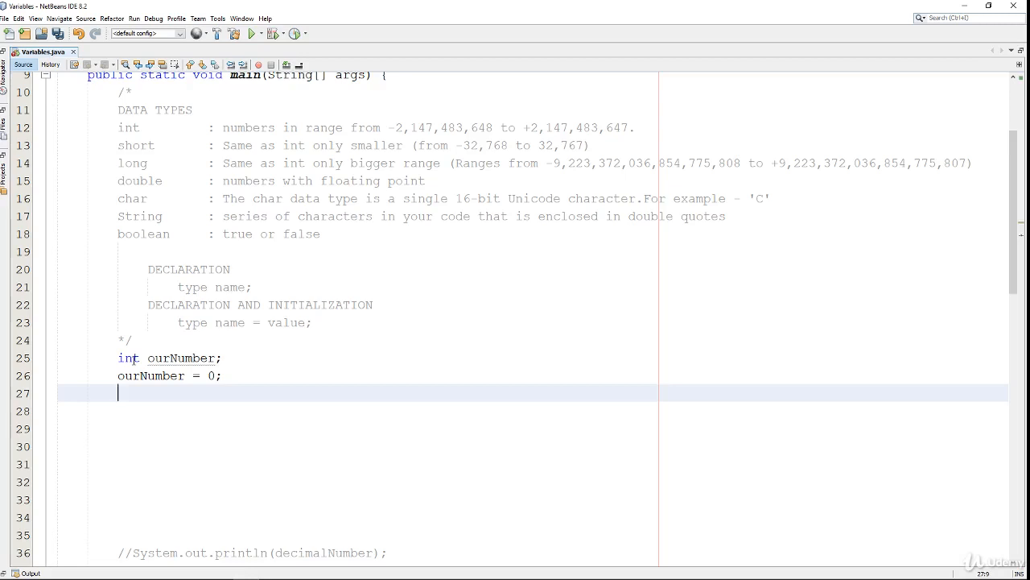
pyautogui.write('System.out.')
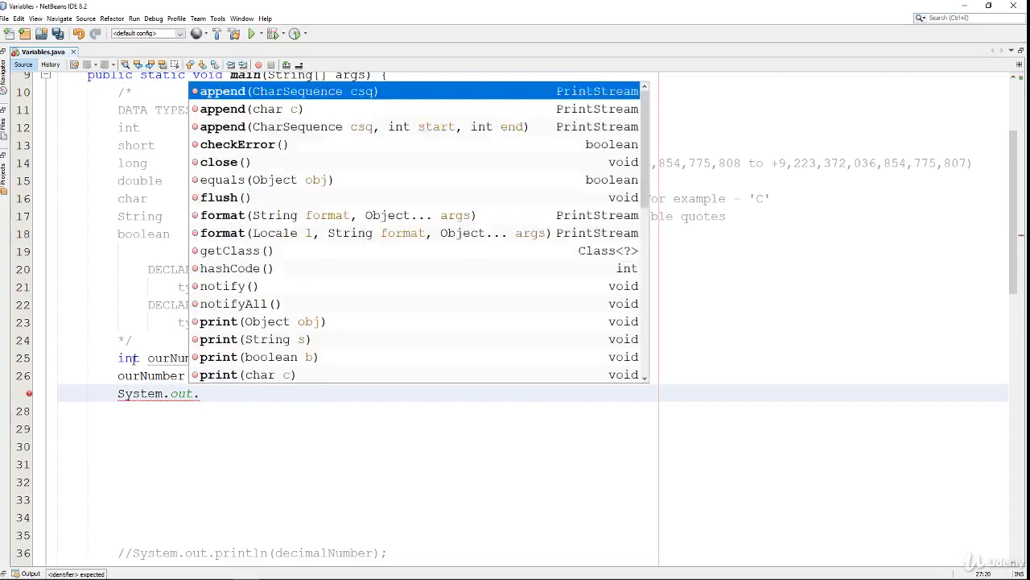
pyautogui.write('println')
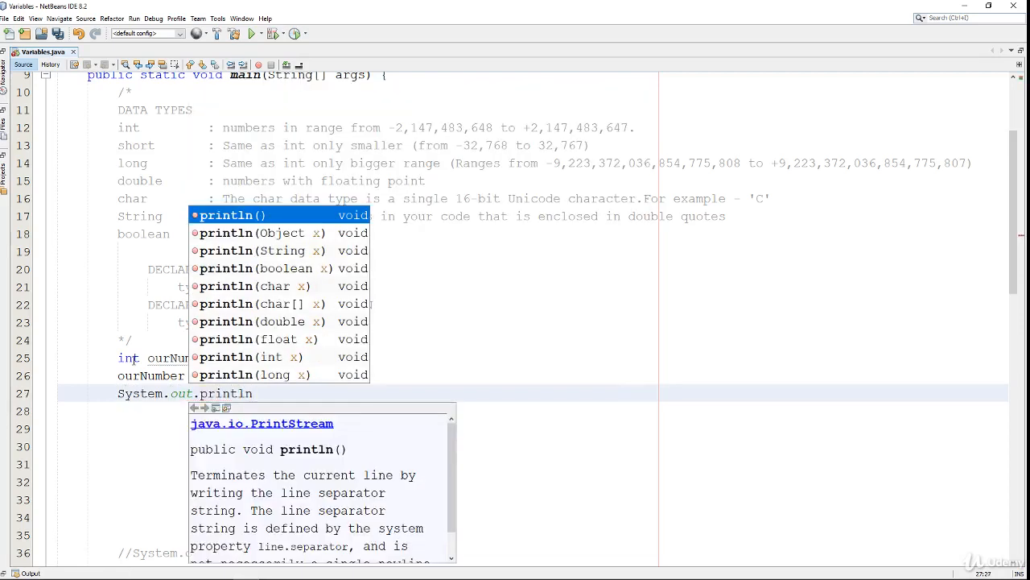
pyautogui.write('(our);')
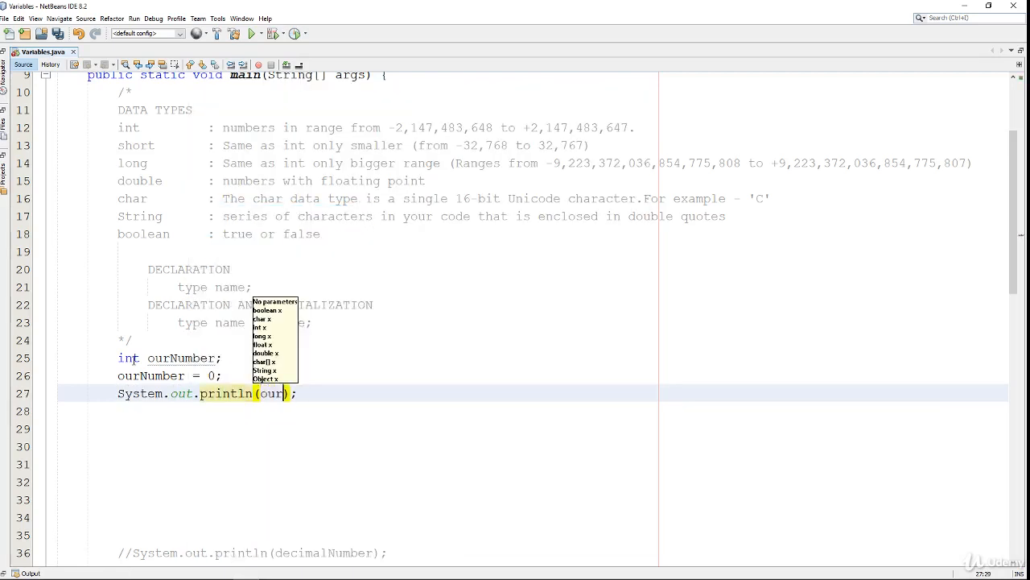
pyautogui.write('Number')
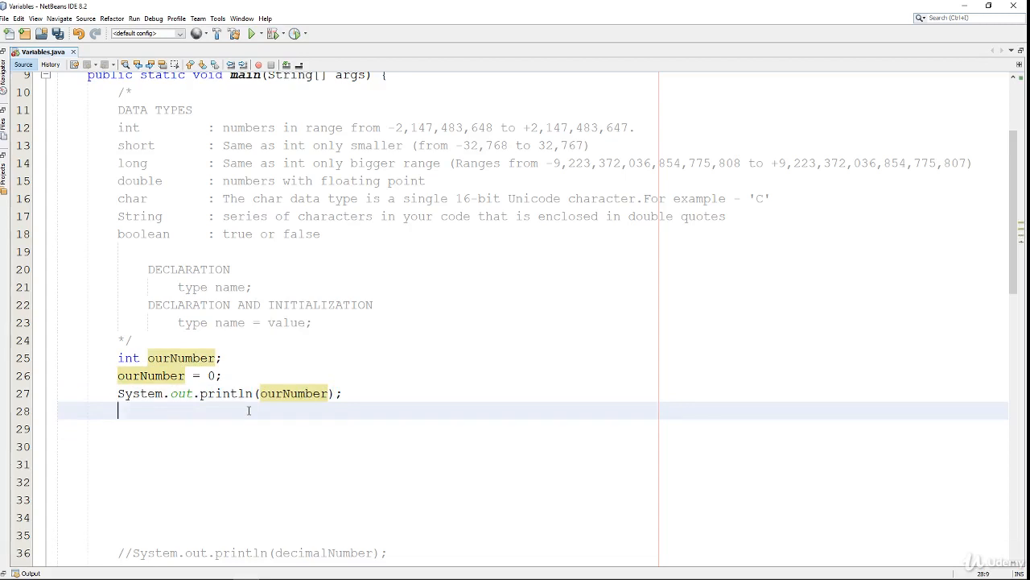
# Reassign the variable with 'ourNumber = 10;' below the first print
pyautogui.write('ourN')
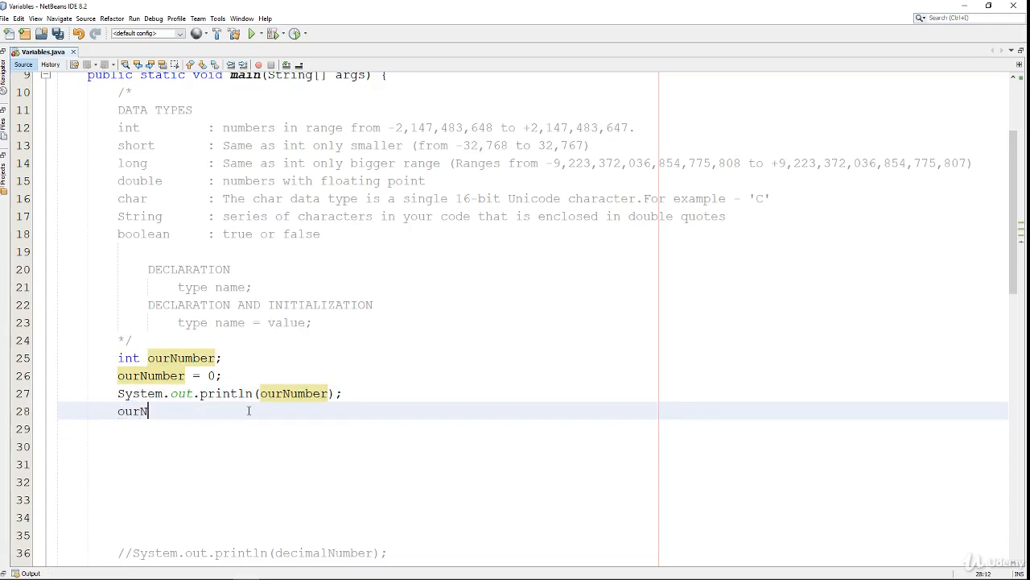
pyautogui.write('umber =')
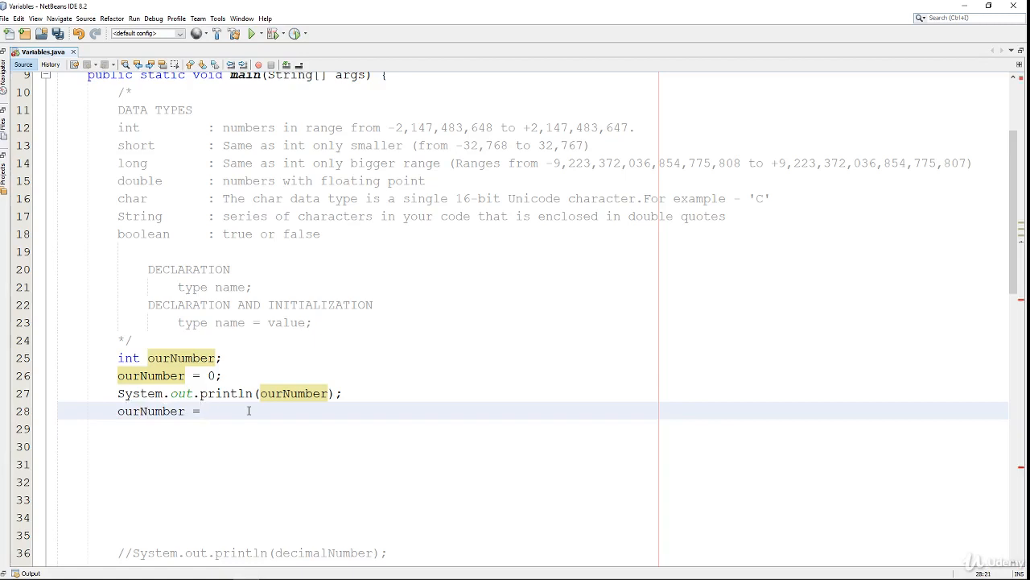
pyautogui.write('10;')
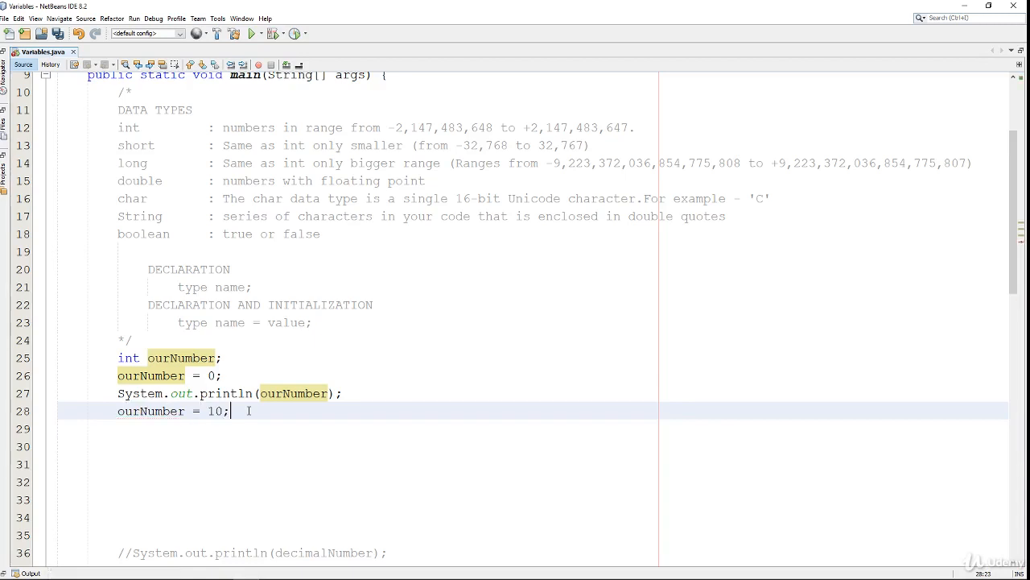
# Add a second 'System.out.println(ourNumber);' statement after the reassignment
pyautogui.click(155, 393)
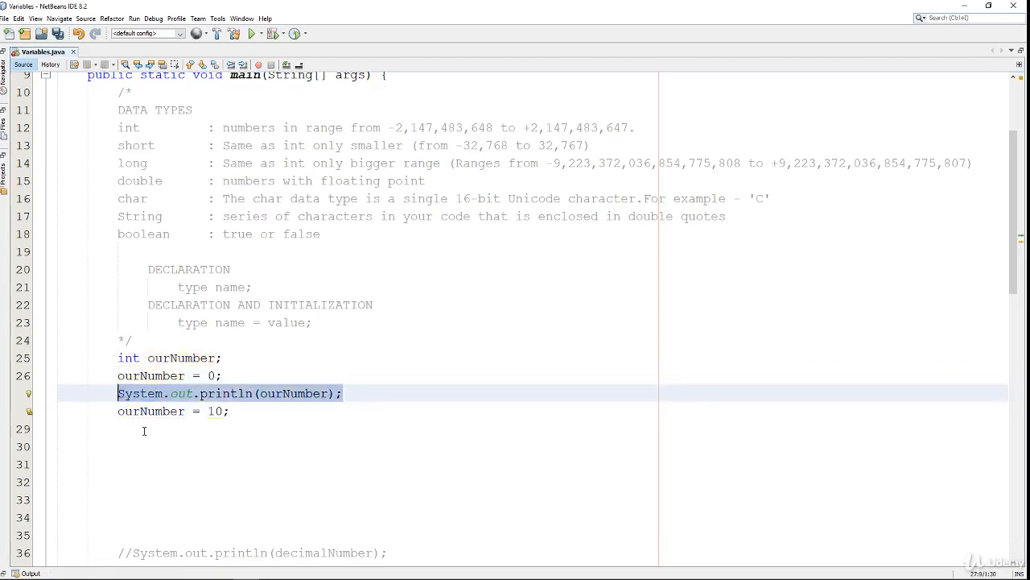
pyautogui.write('System.out.println(ourNumber);')
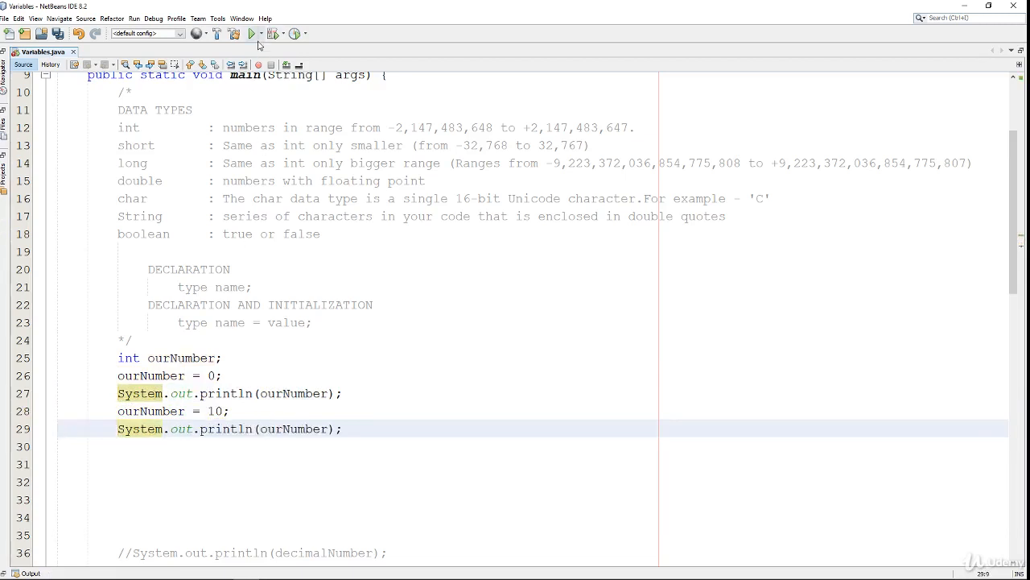
pyautogui.click(251, 32)
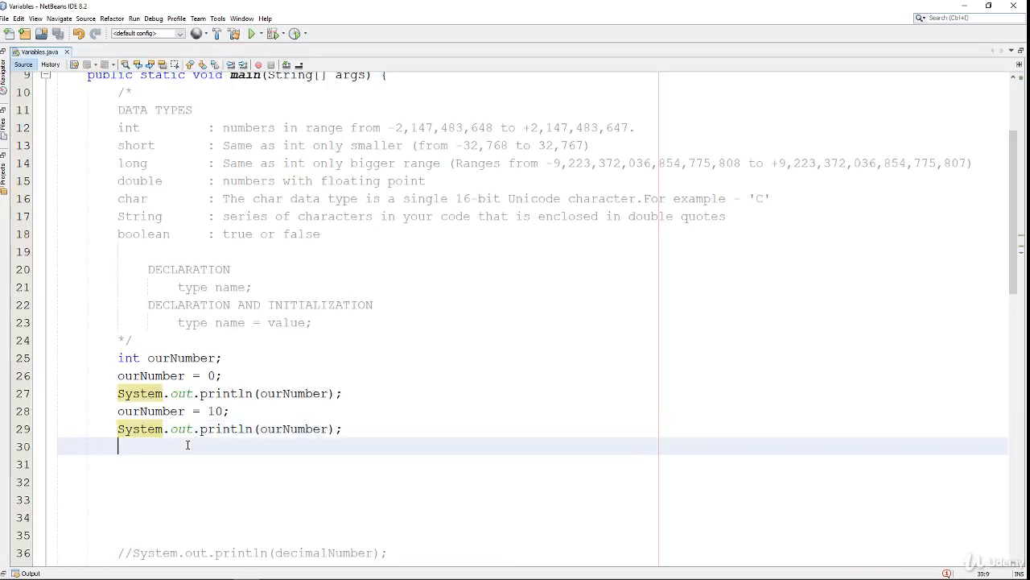
# Write the invalid assignment 'ourNumber = "abc"' to the int variable
pyautogui.write('ou')
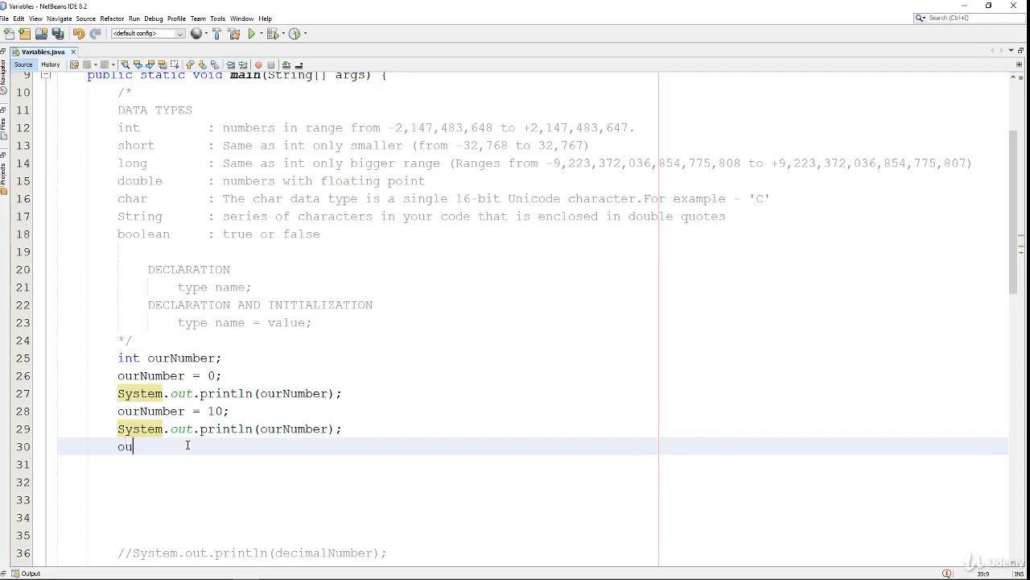
pyautogui.write('rNumber')
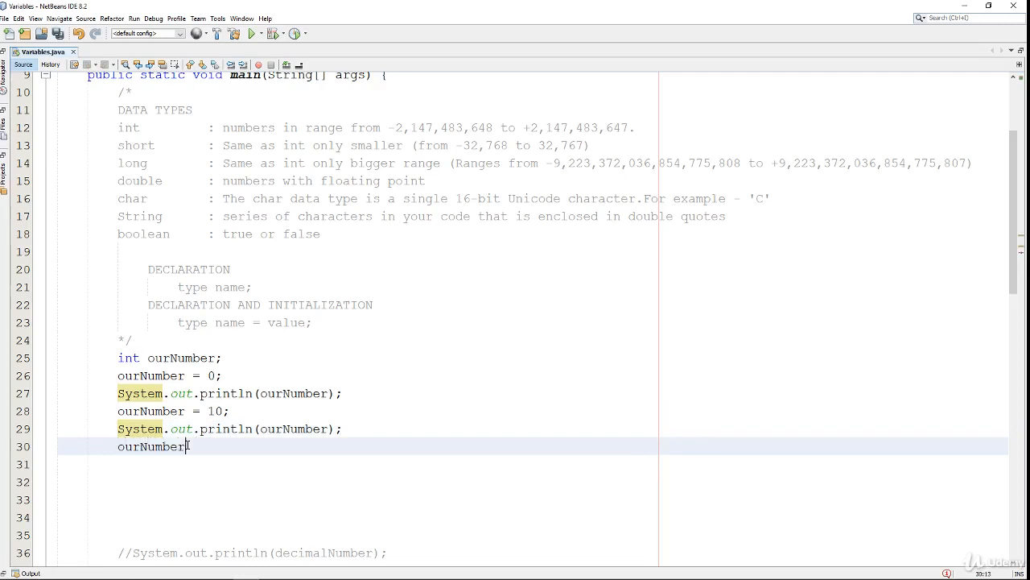
pyautogui.write('= "a"')
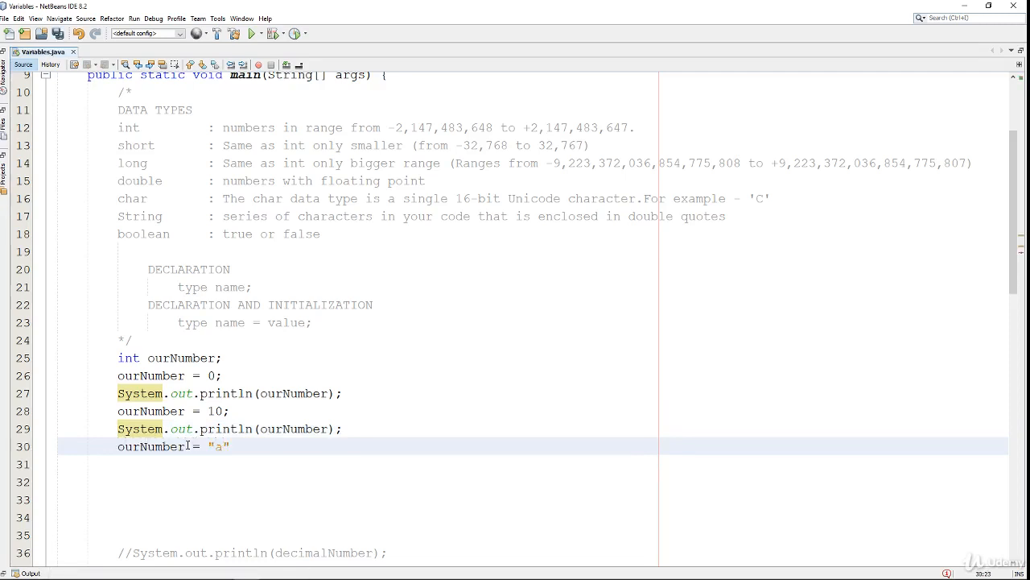
pyautogui.write('bc')
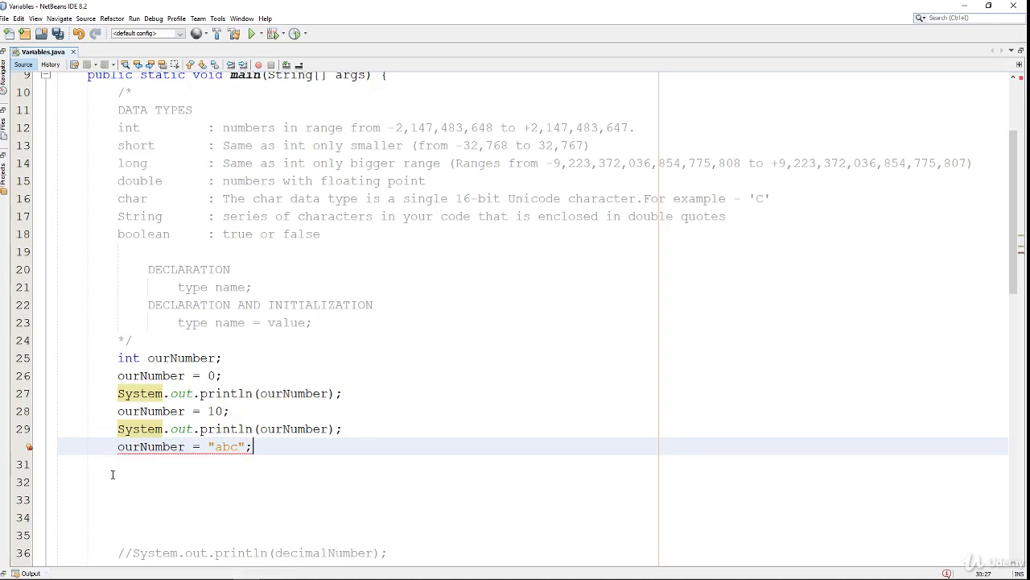
pyautogui.moveTo(238, 479)
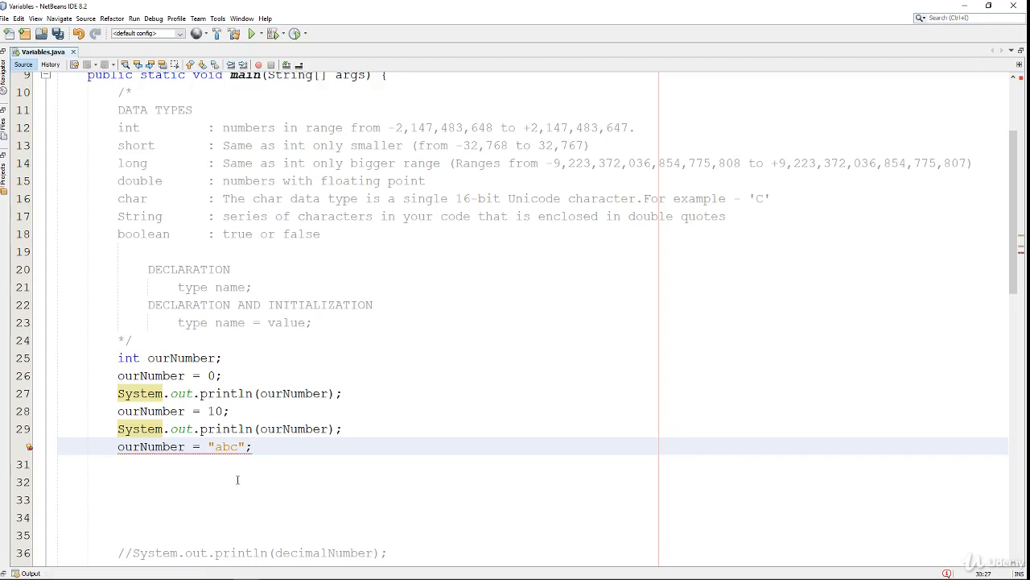
# Inspect the error hint and replace the string "abc" with the value 2
pyautogui.click(253, 446)
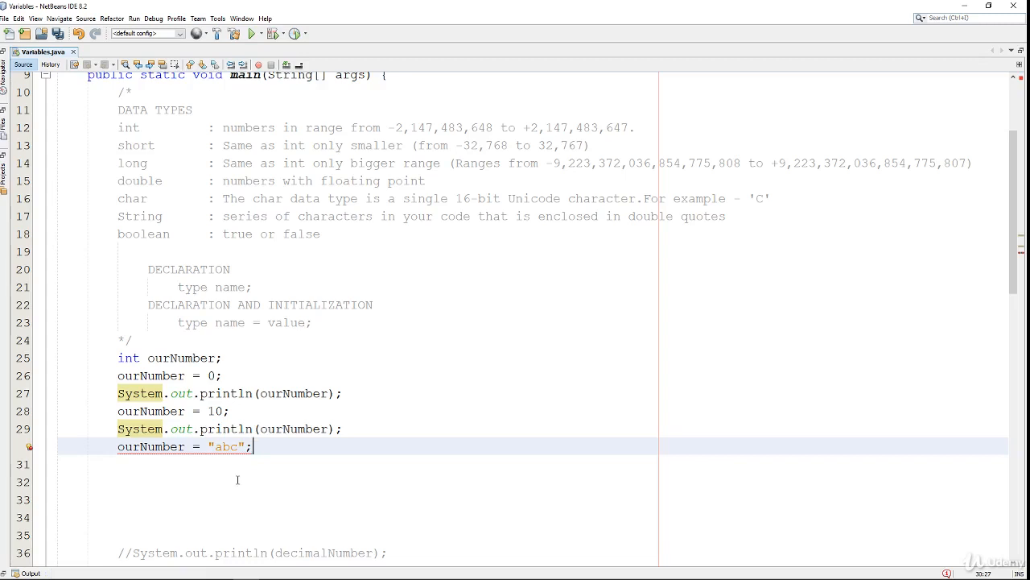
pyautogui.click(169, 357)
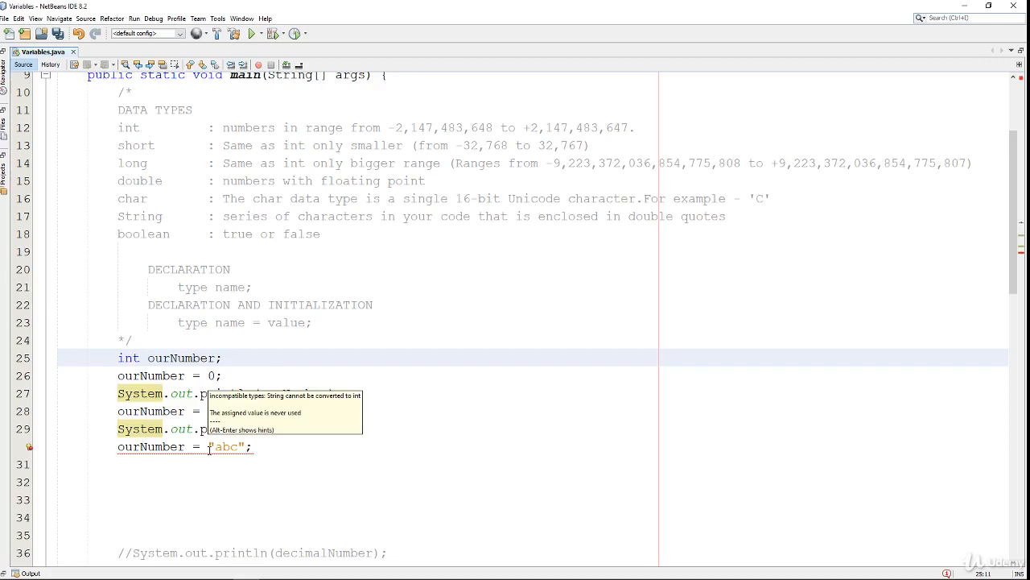
pyautogui.click(132, 358)
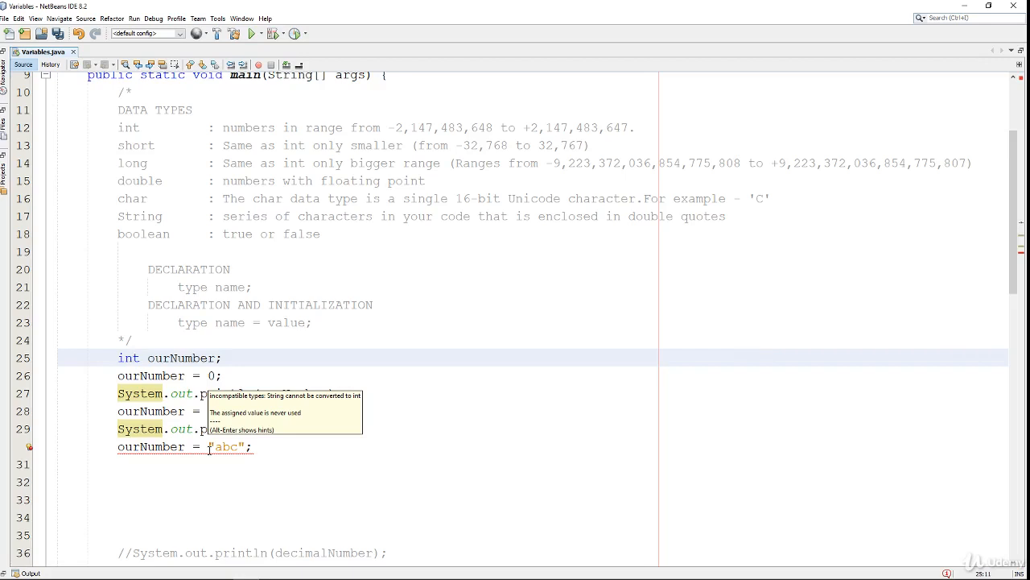
pyautogui.click(252, 33)
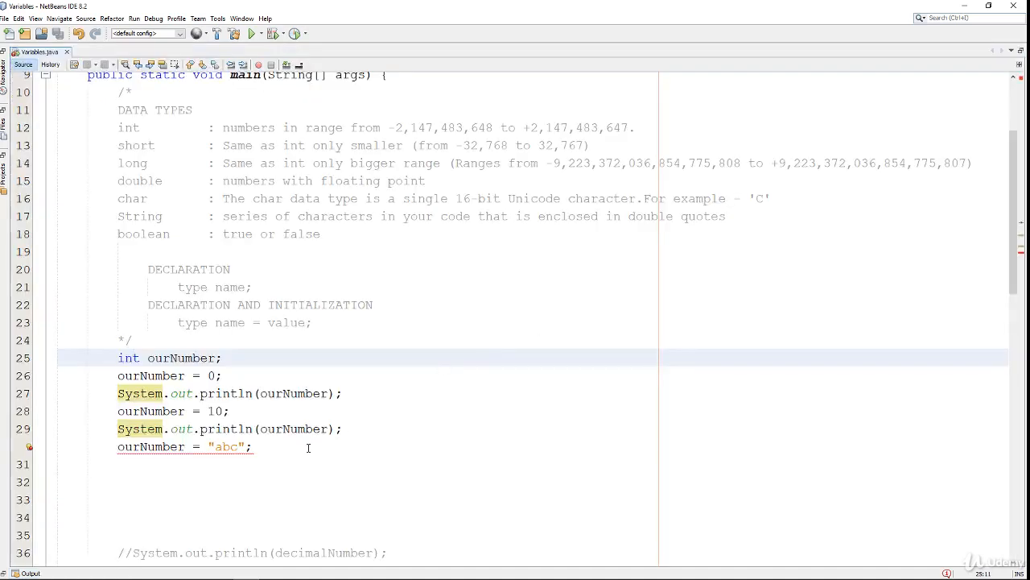
pyautogui.click(241, 448)
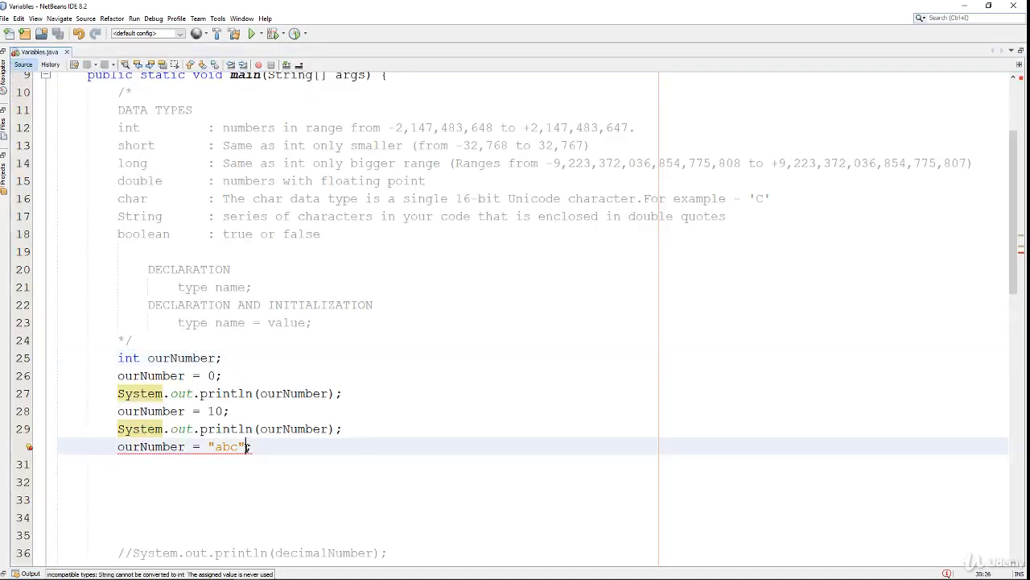
pyautogui.write('2;')
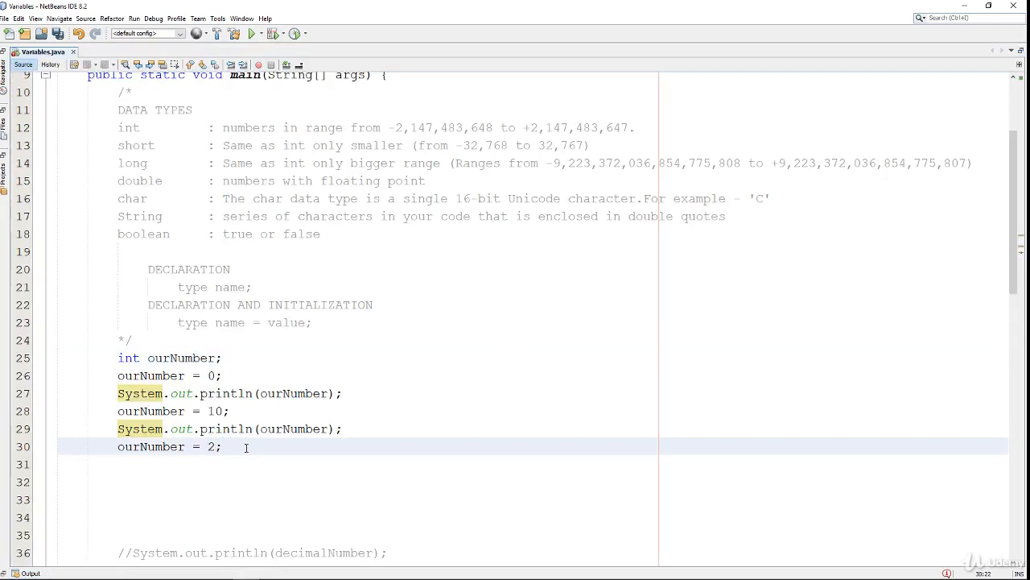
# Change the assignment to 2 + 2 and declare 'double decimalNumber;'
pyautogui.write('+ 2')
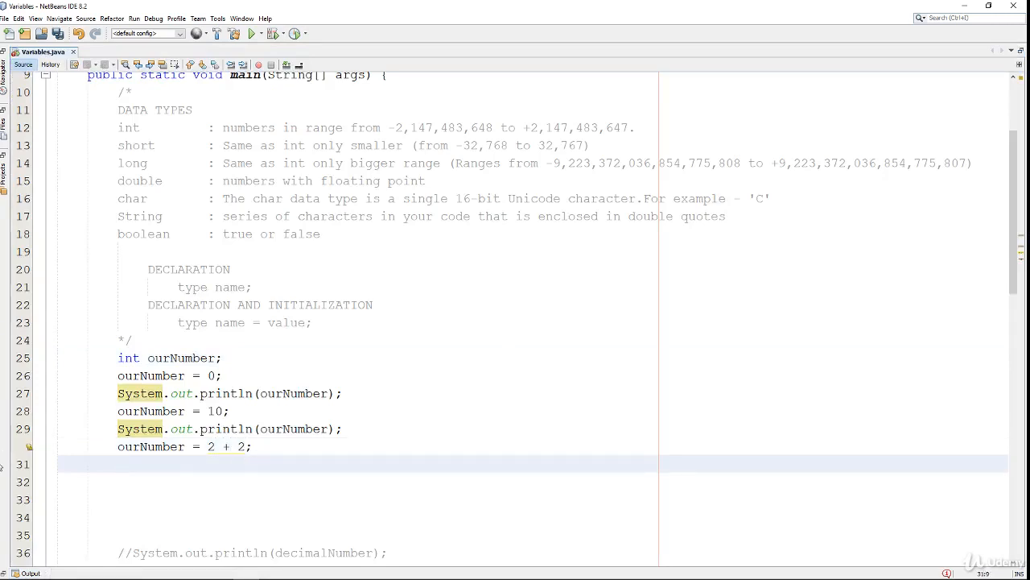
pyautogui.write('do')
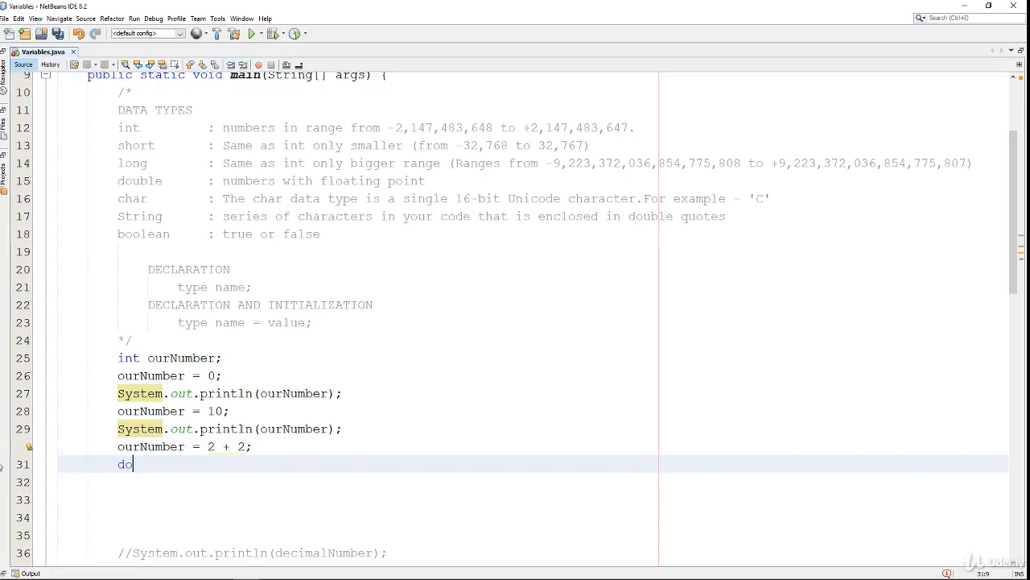
pyautogui.write('uble')
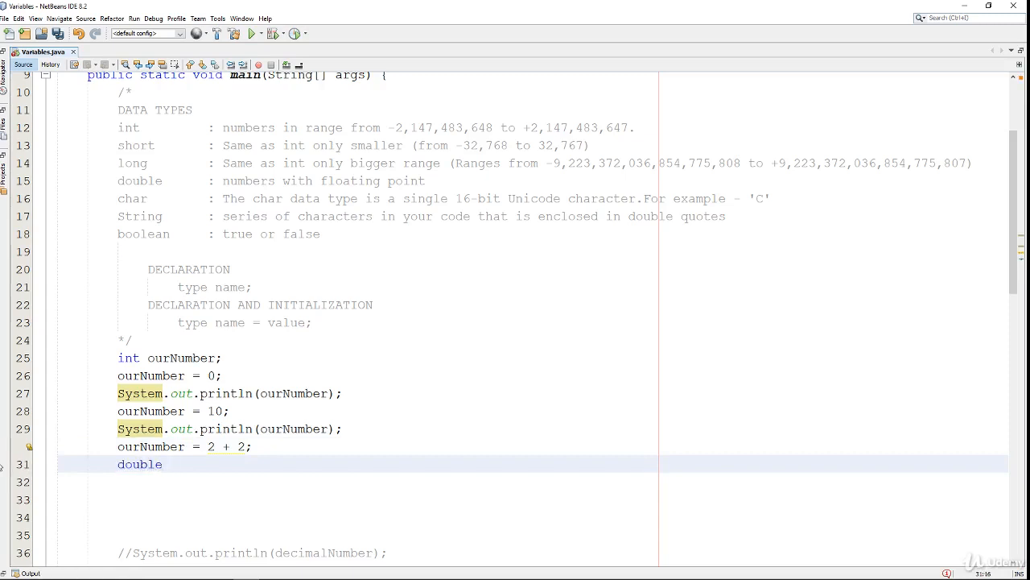
pyautogui.write('decimalN')
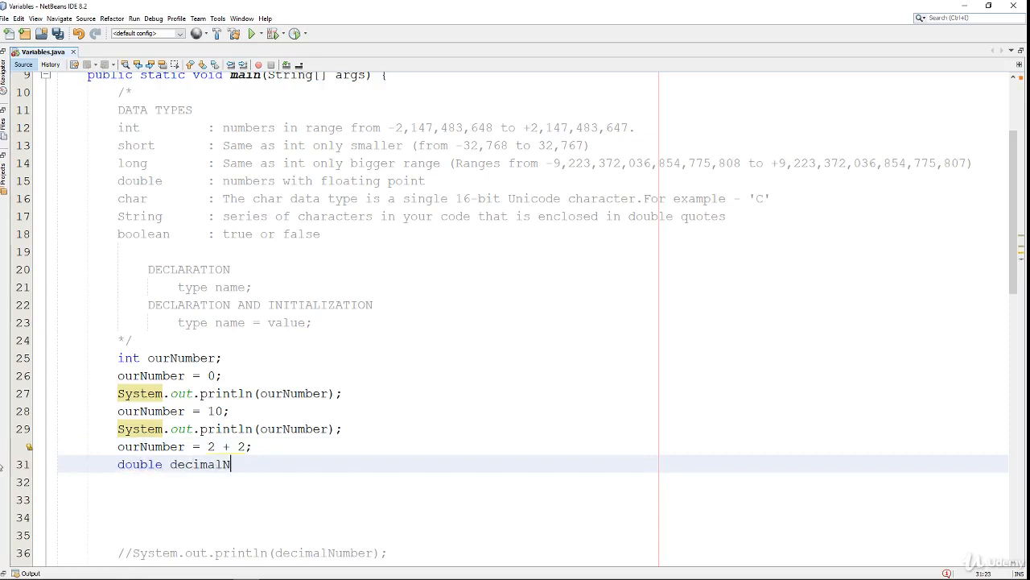
pyautogui.write('umber;')
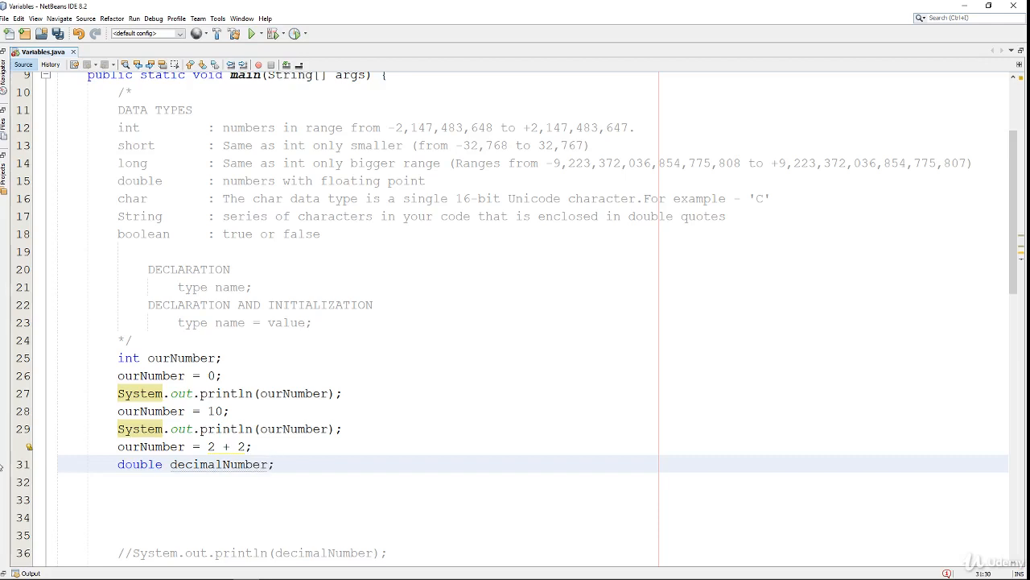
# Assign 'decimalNumber = 10.15;' and run the program to see the output
pyautogui.write('de')
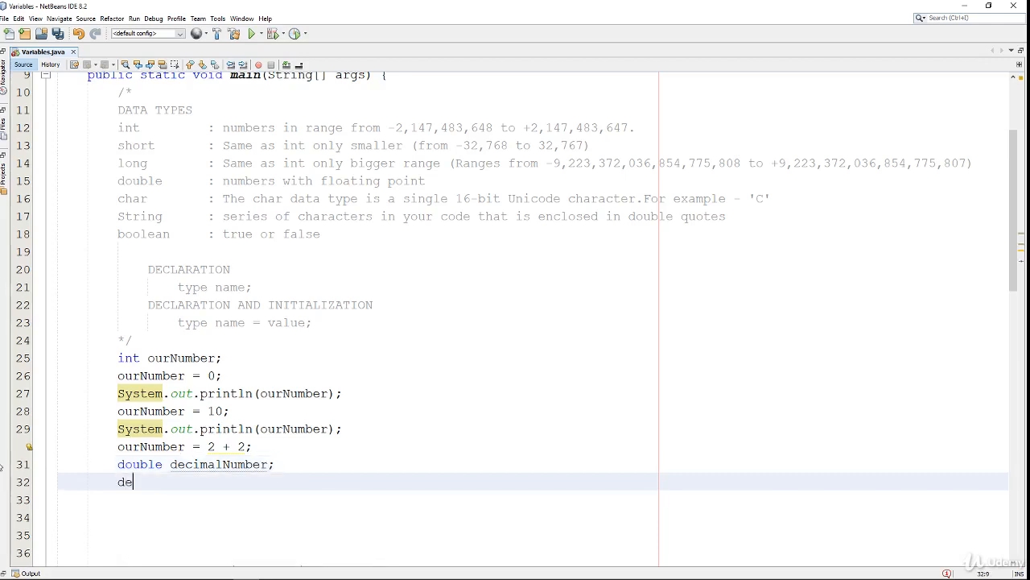
pyautogui.write('cimalNumber =')
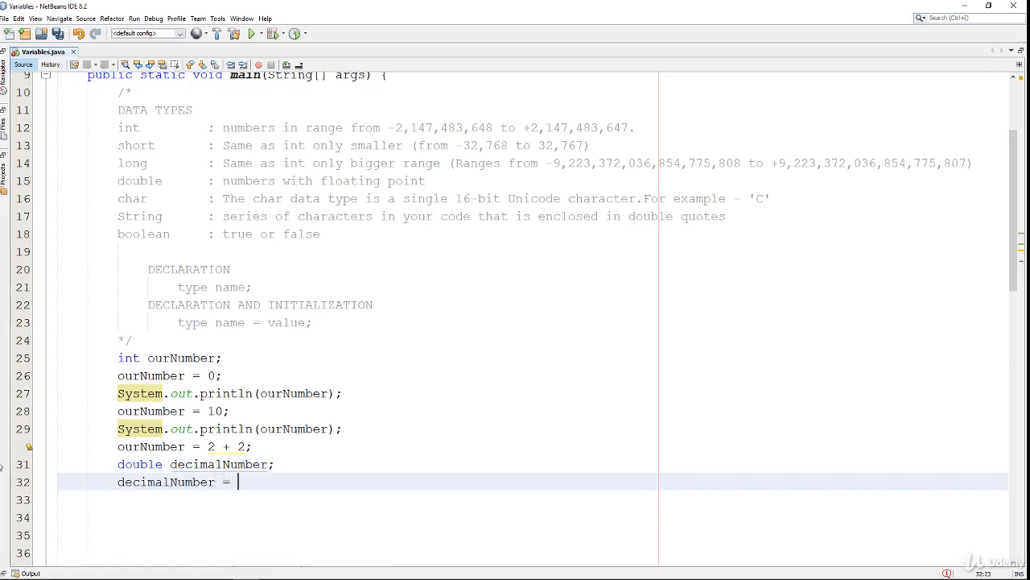
pyautogui.write('10.15;')
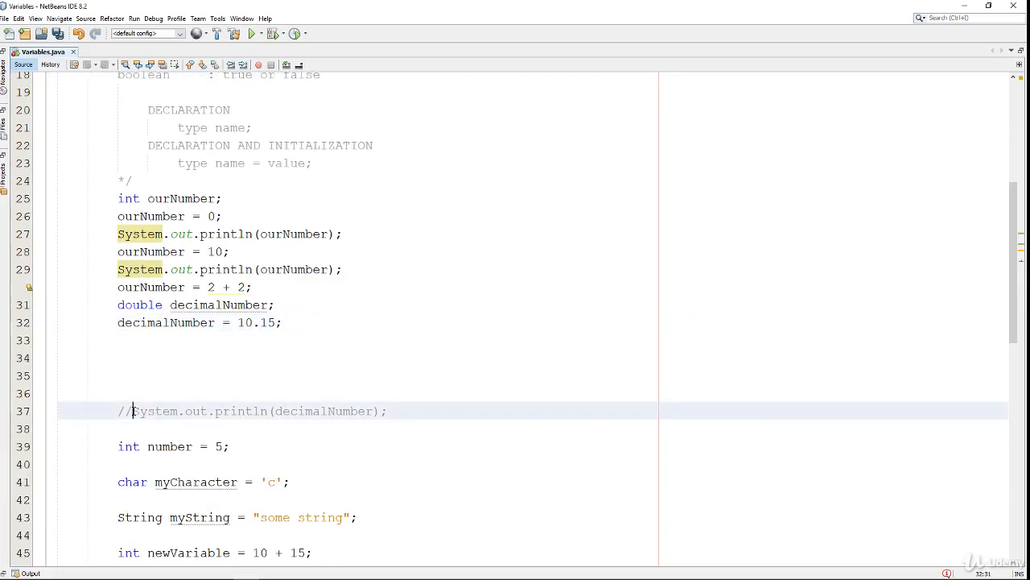
pyautogui.click(251, 32)
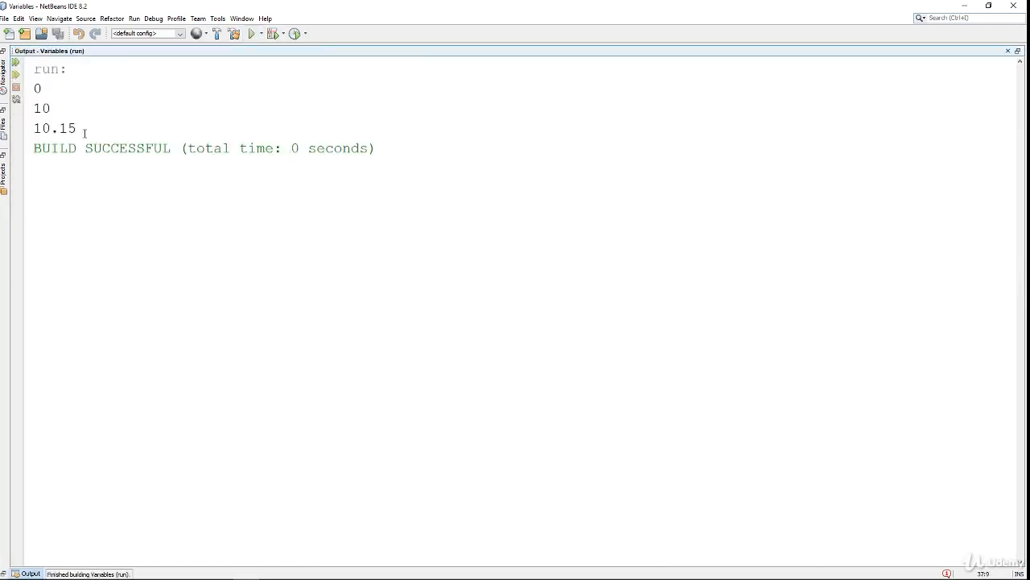
# Return to the source editor after viewing the output 0, 10 and 10.15
pyautogui.click(39, 50)
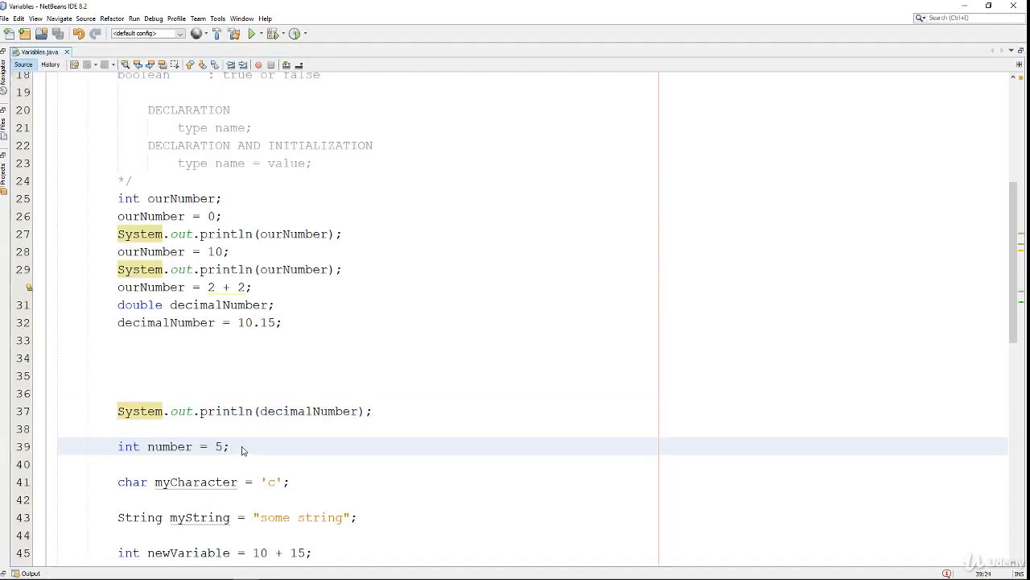
pyautogui.scroll(-3)
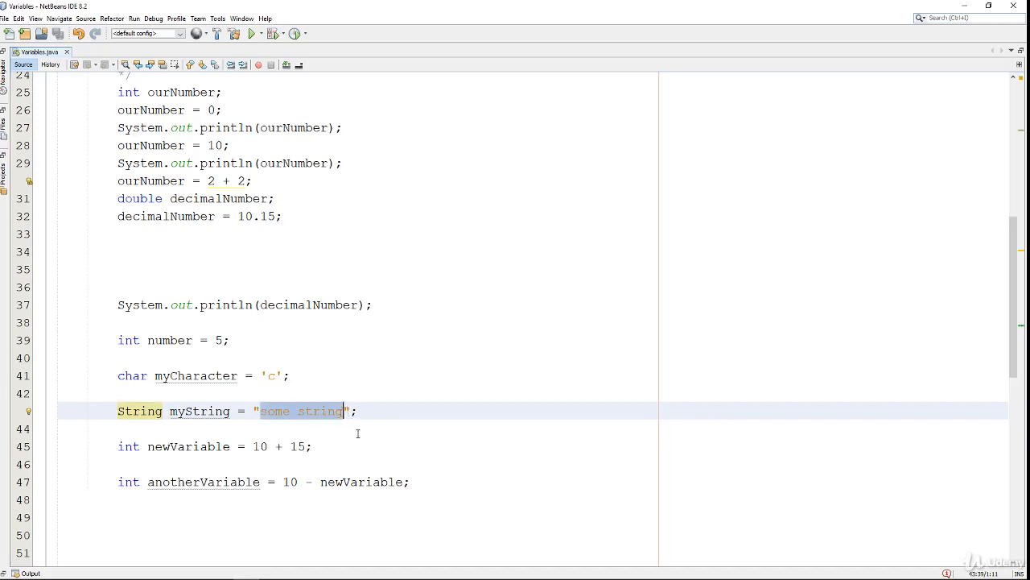
pyautogui.moveTo(370, 438)
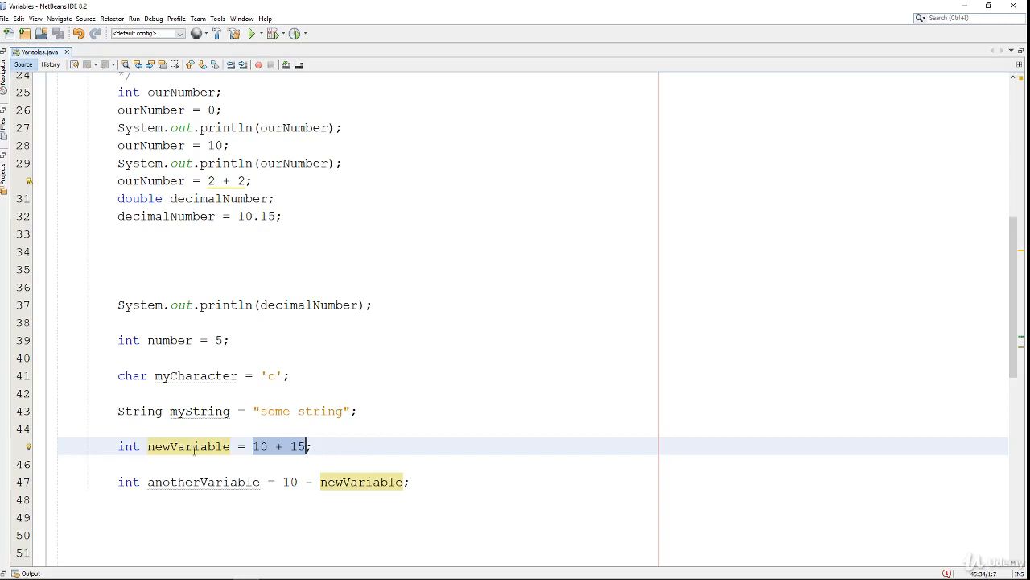
pyautogui.click(193, 482)
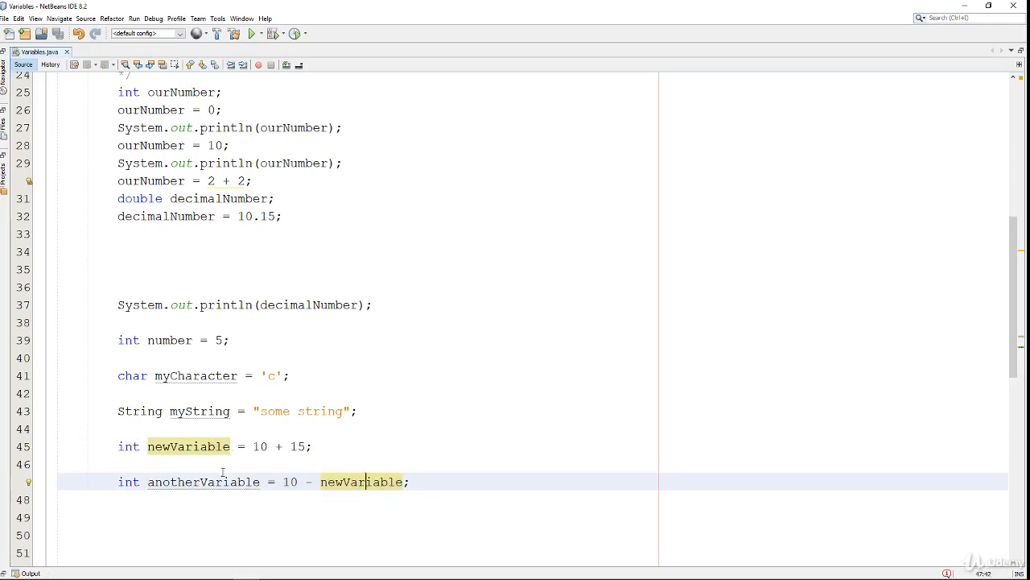
pyautogui.click(203, 481)
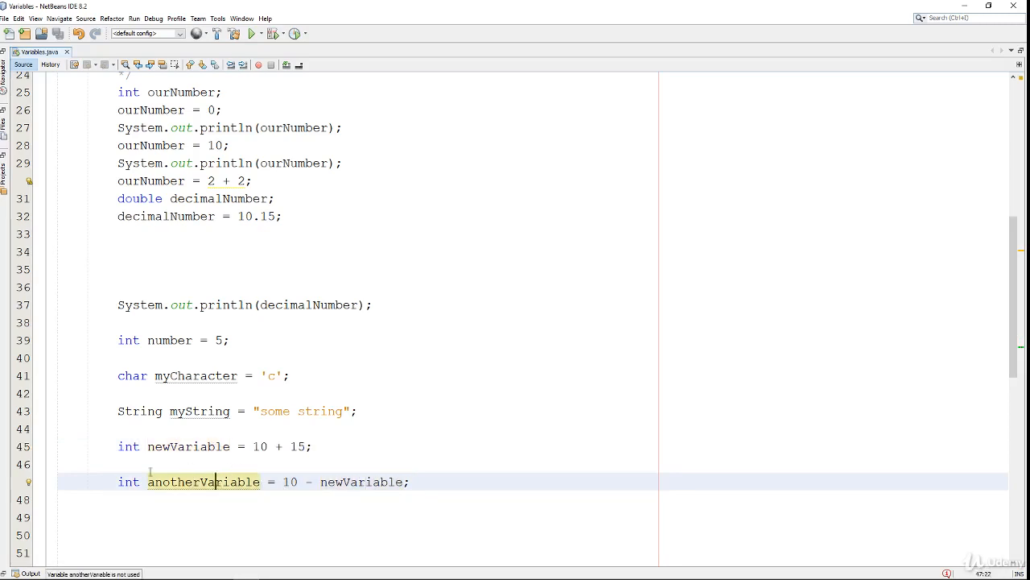
pyautogui.moveTo(146, 475)
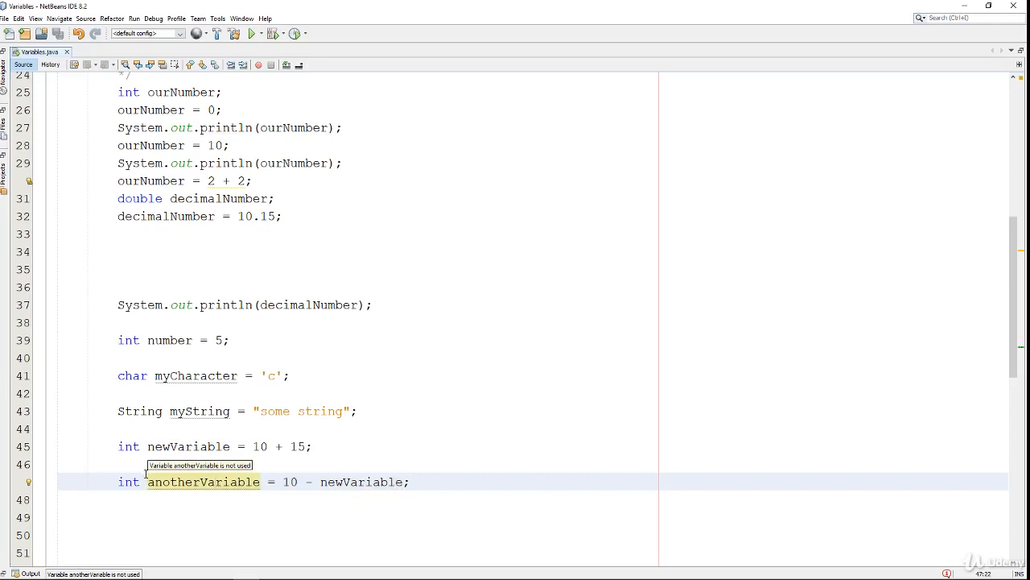